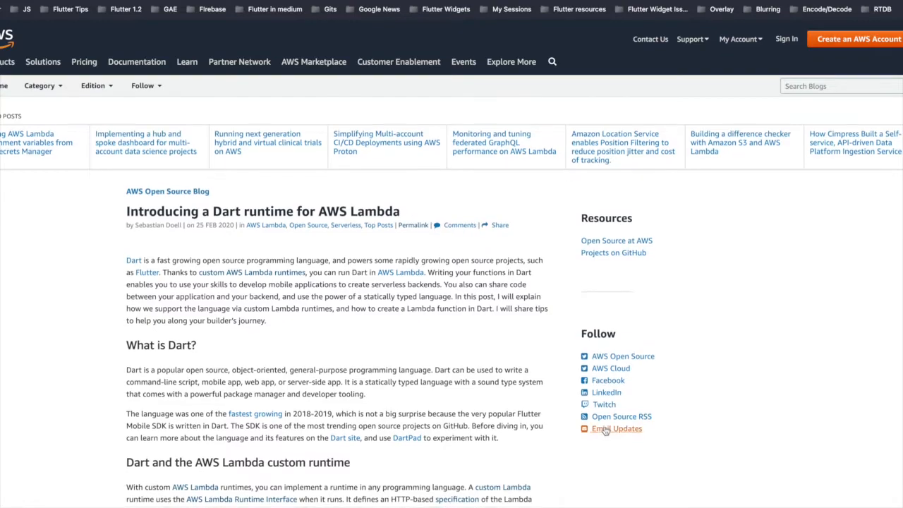
Read down the AWS blog post, highlighting the sentence about custom Lambda runtimes.
scroll("down", 3)
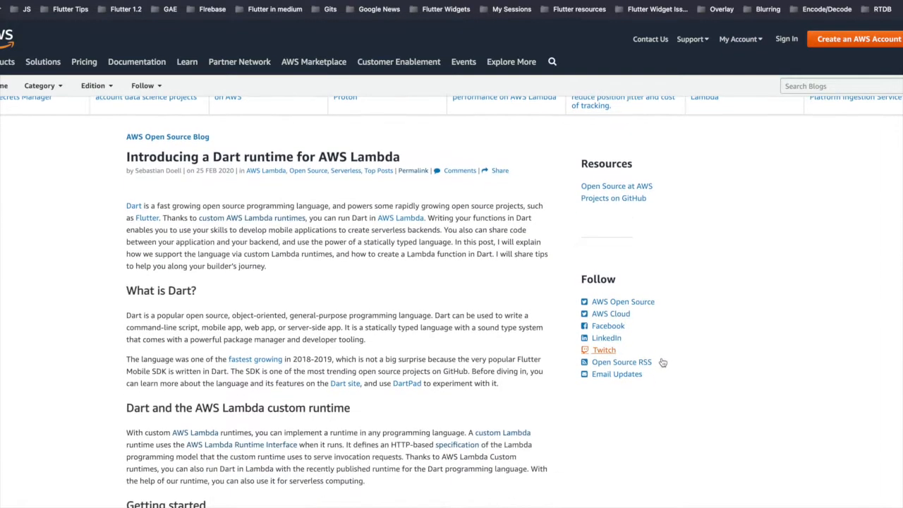
scroll("down", 3)
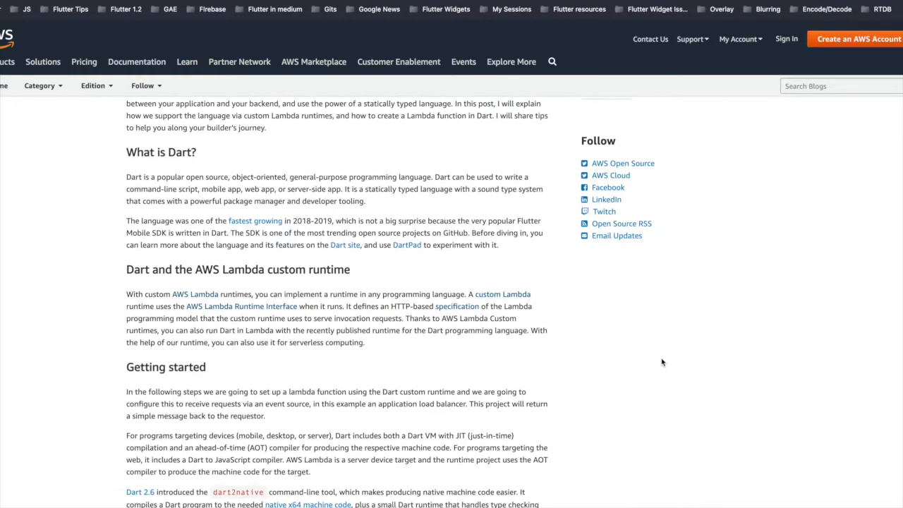
mouse_move(144, 352)
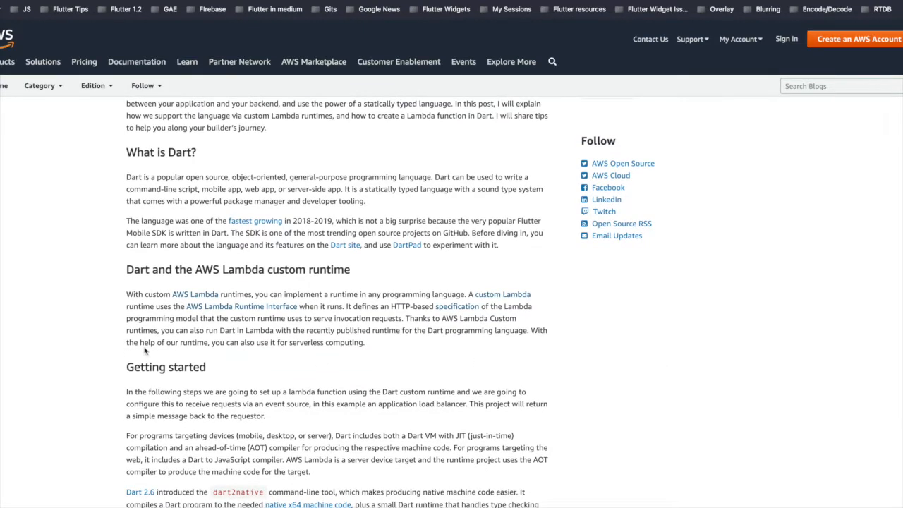
double_click(144, 295)
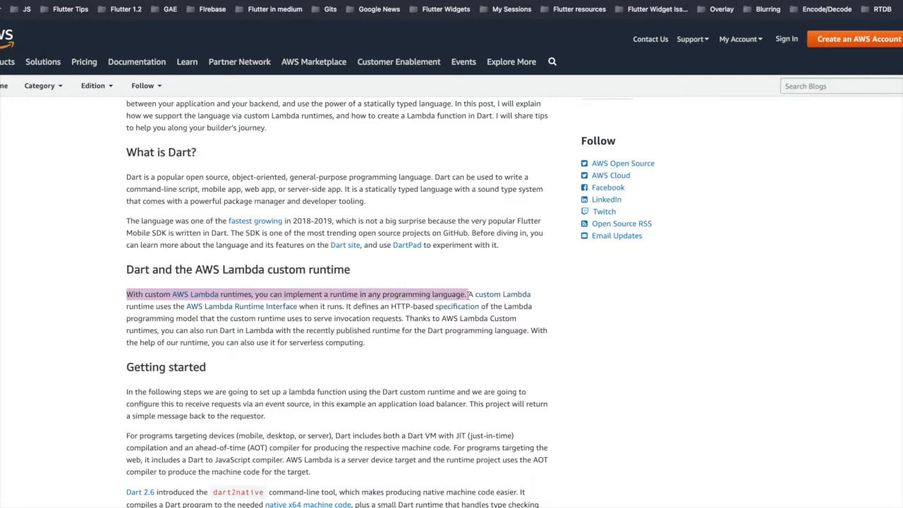
mouse_move(472, 279)
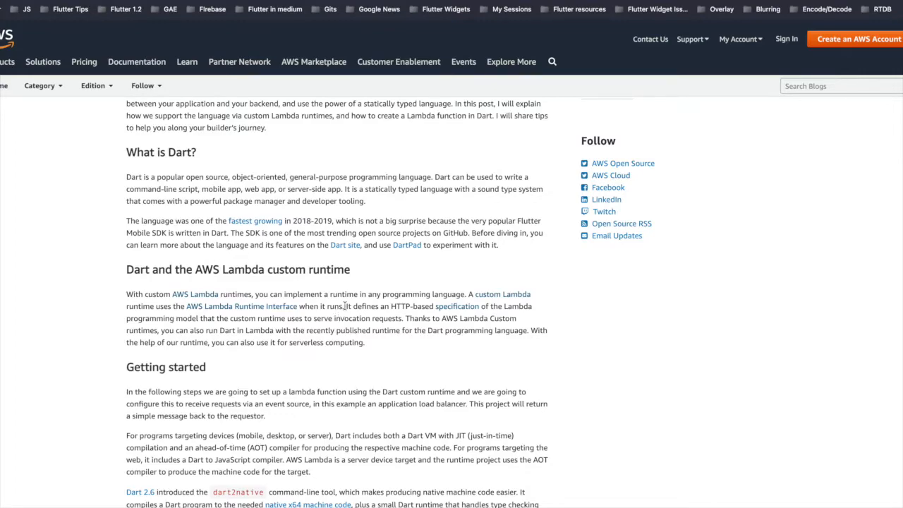
left_click_drag(344, 306, 406, 319)
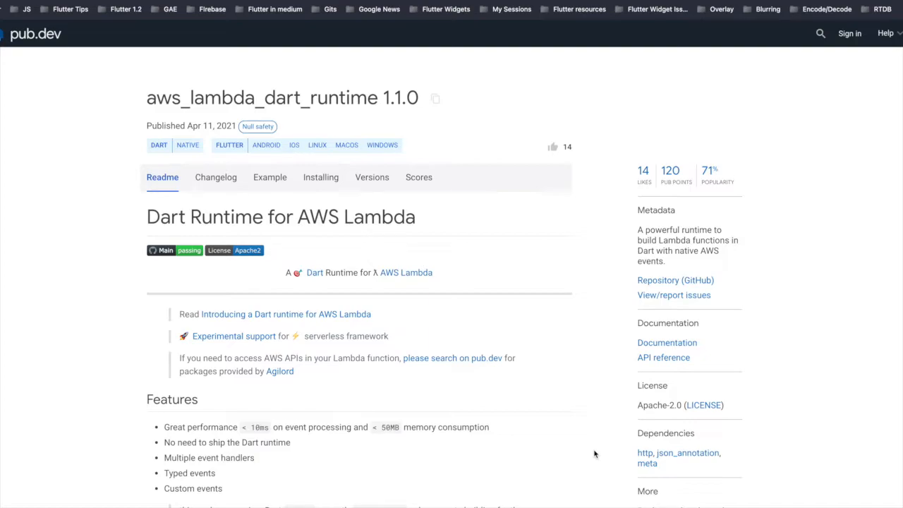
Scroll through the aws_lambda_dart_runtime readme on pub.dev.
scroll("down", 3)
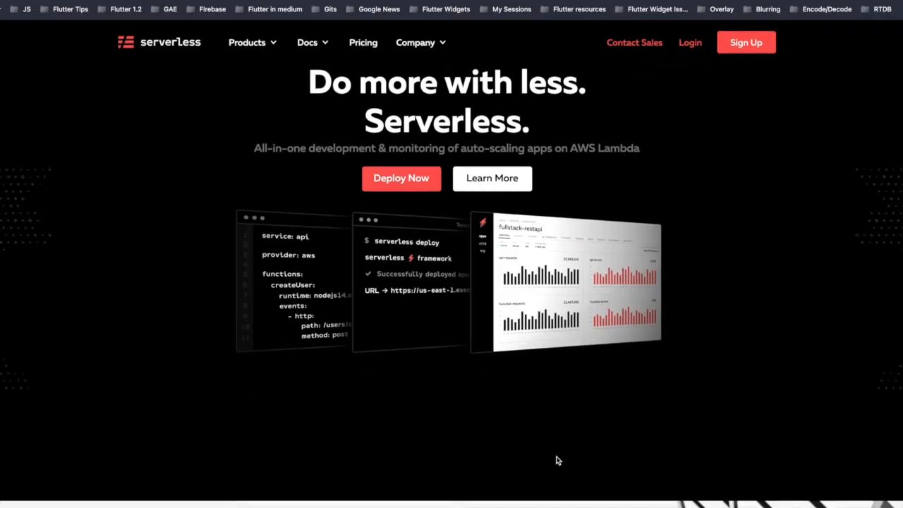
Read the Serverless Framework getting-started docs and its install commands.
scroll("down", 3)
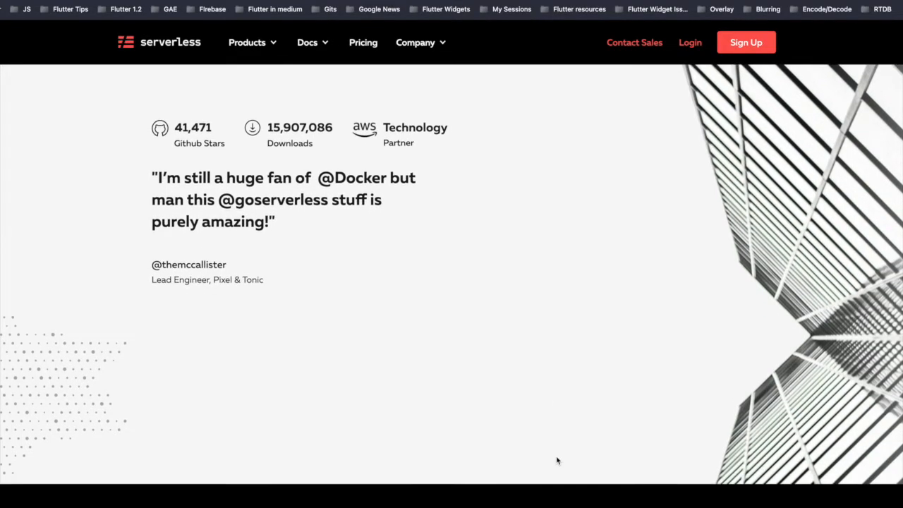
left_click(308, 42)
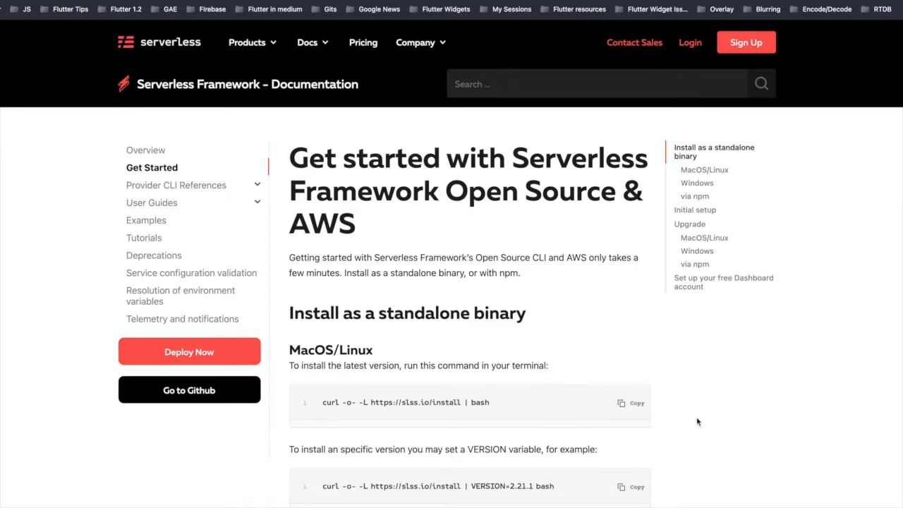
scroll("down", 3)
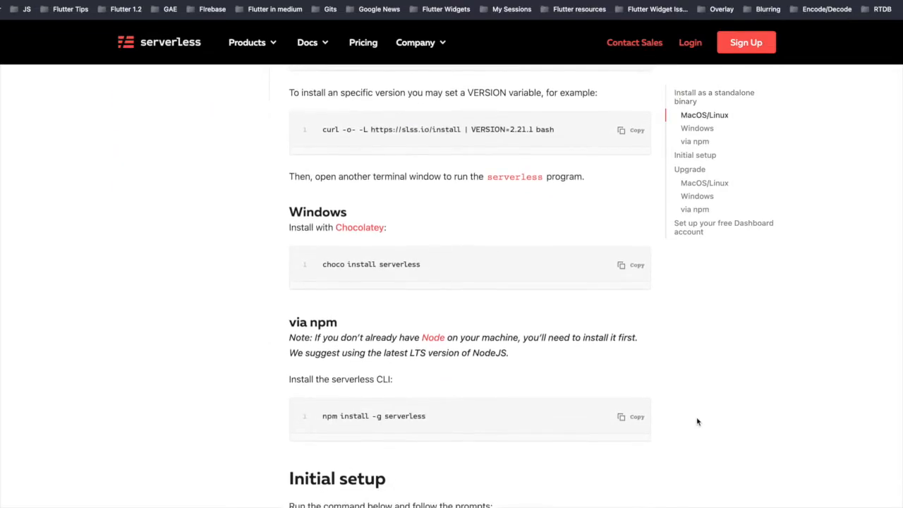
scroll("down", 3)
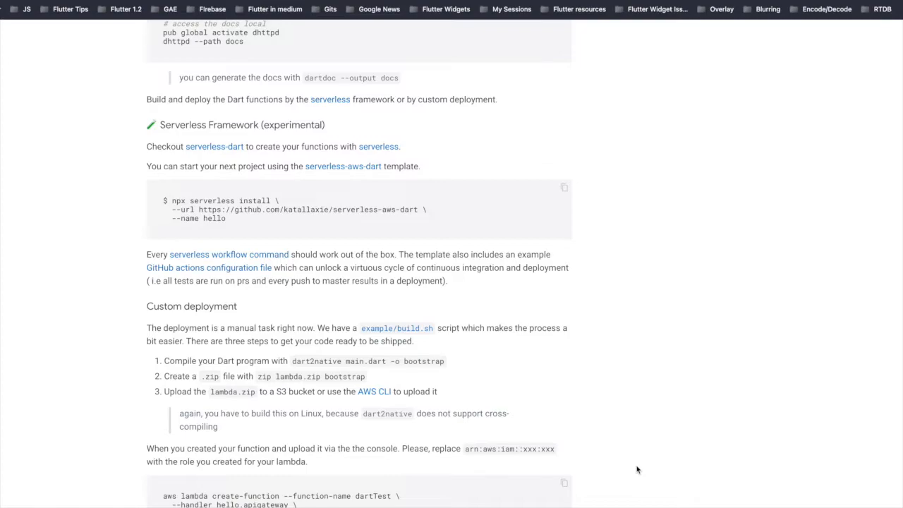
Review the serverless-dart GitHub repository readme and its install section.
left_click(215, 146)
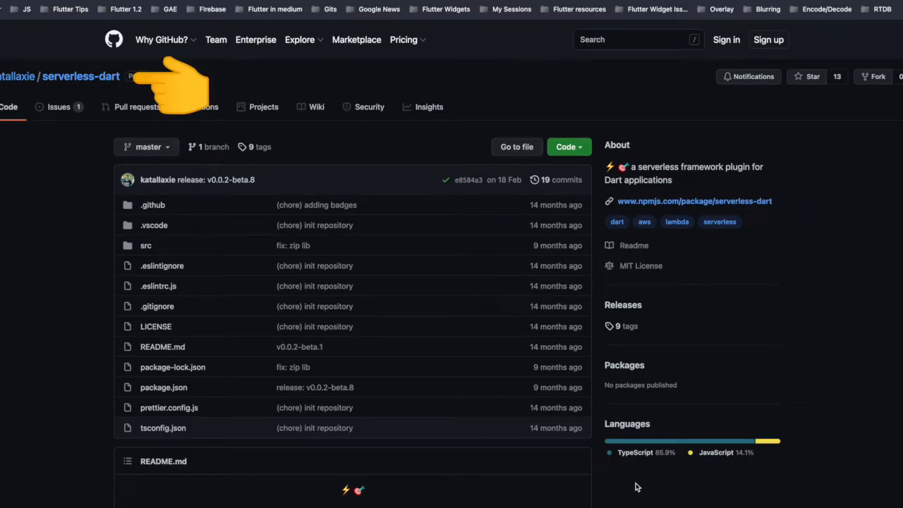
scroll("down", 3)
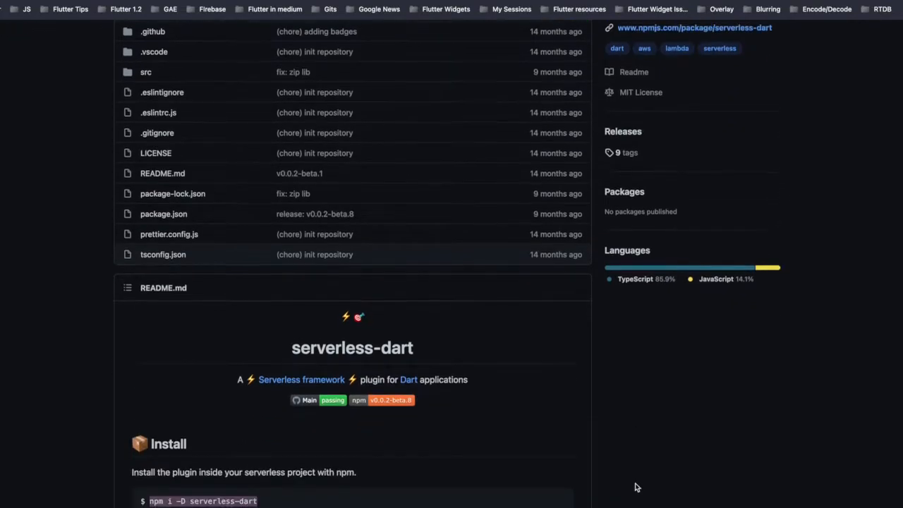
scroll("down", 3)
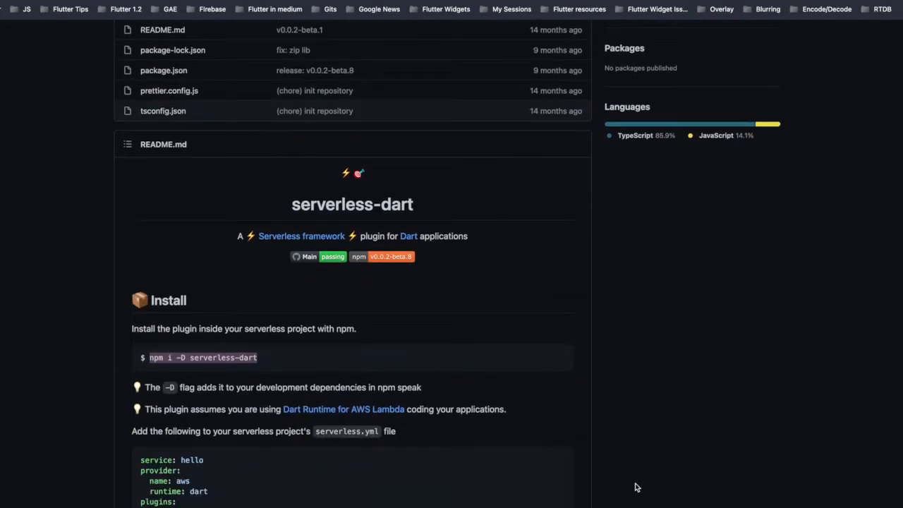
scroll("down", 3)
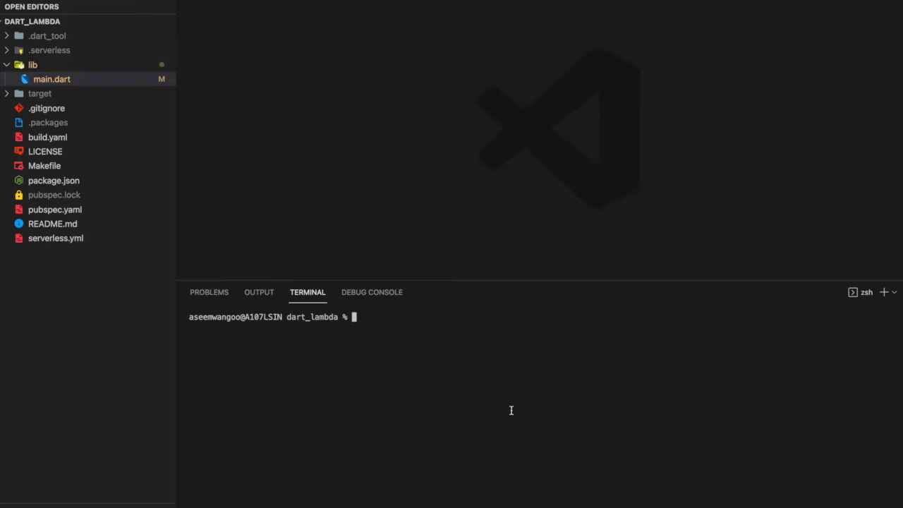
Show pubspec.yaml with the aws_lambda_dart_runtime ^1.1.0 and build_runner dependencies.
left_click(55, 209)
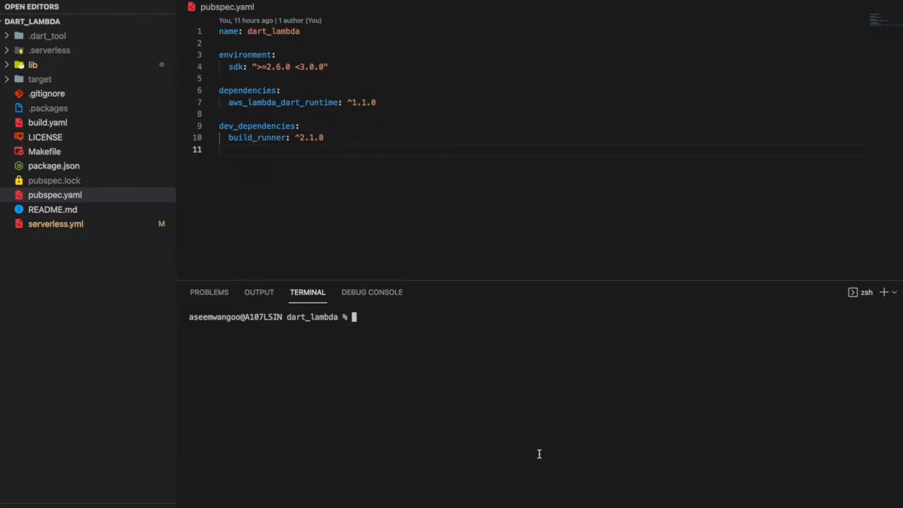
Show serverless.yml defining the hello function with main.hello handler on GET /hello.
left_click(55, 223)
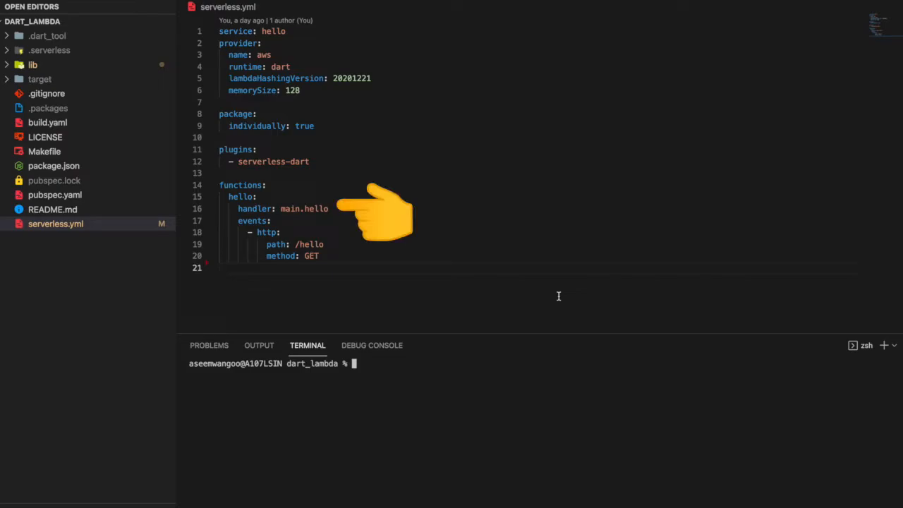
Show lib/main.dart registering the helloApiGateway handler with the Runtime singleton.
left_click(51, 79)
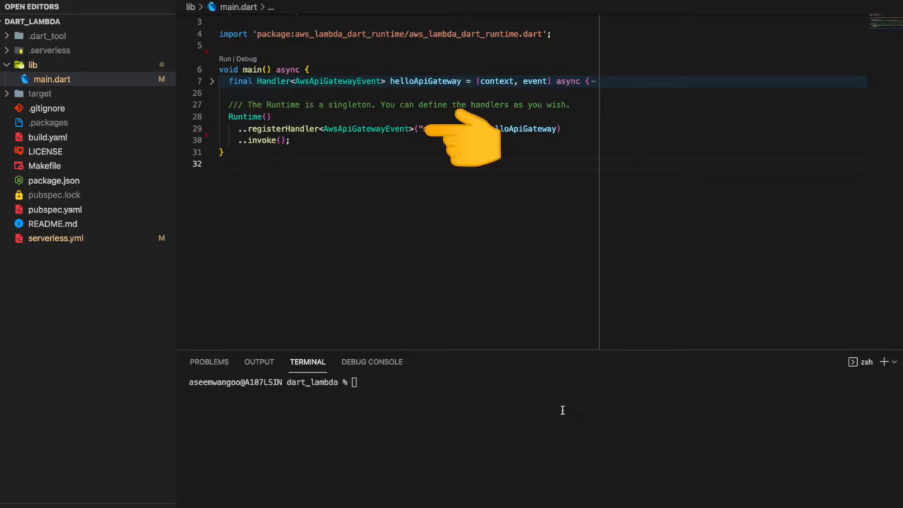
mouse_move(285, 129)
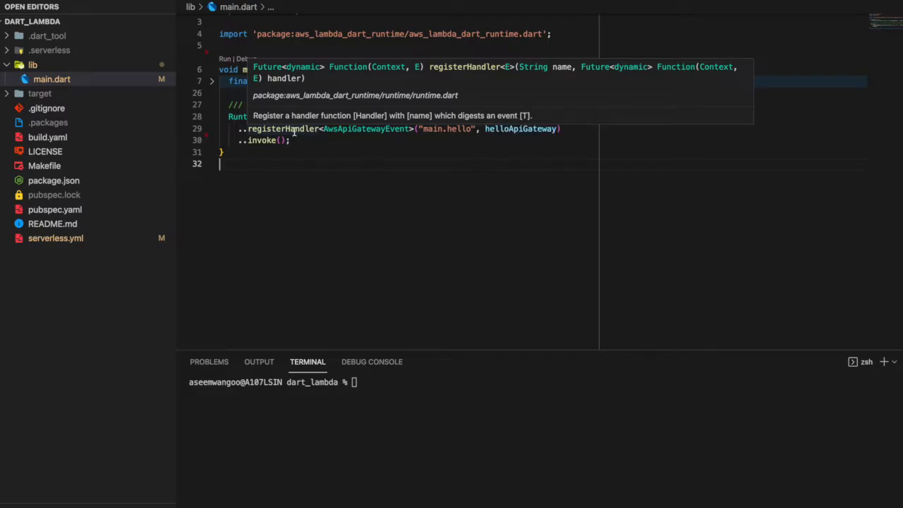
Inspect the AwsApiGatewayEvent and Event classes in the runtime package's event.dart.
left_click(55, 237)
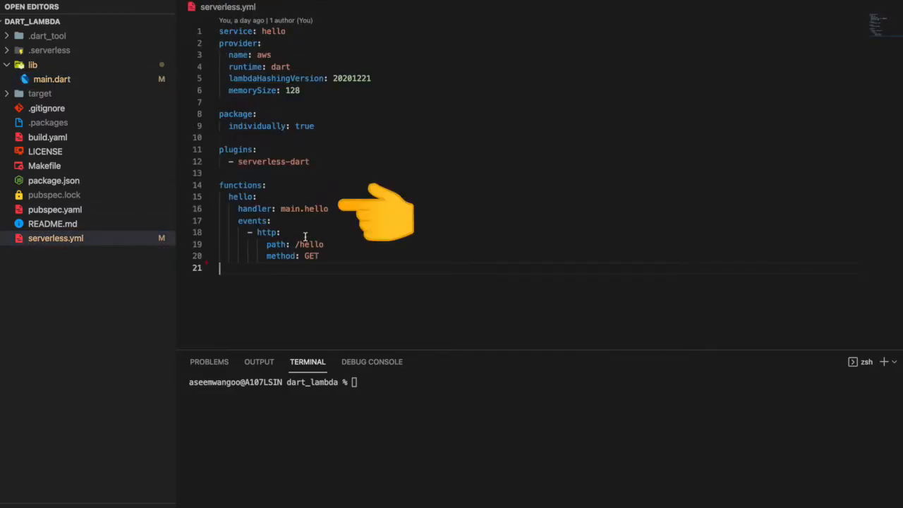
left_click(51, 79)
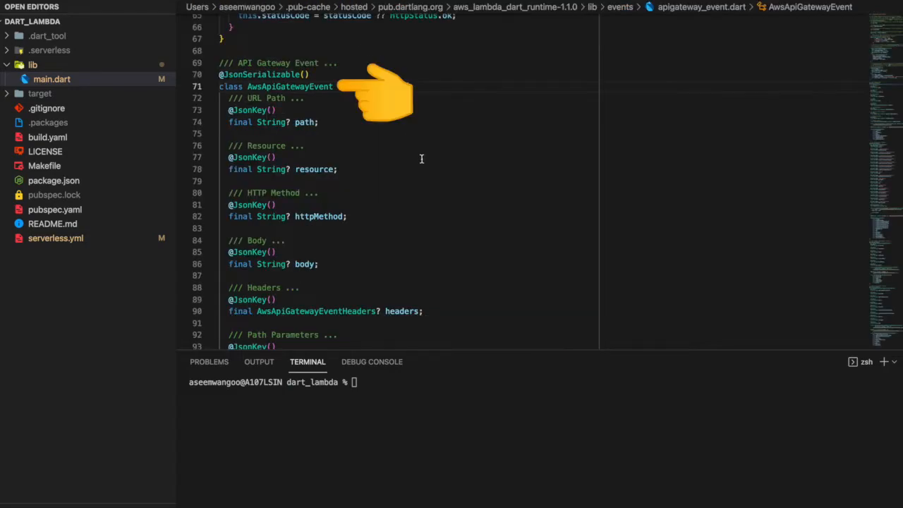
mouse_move(426, 184)
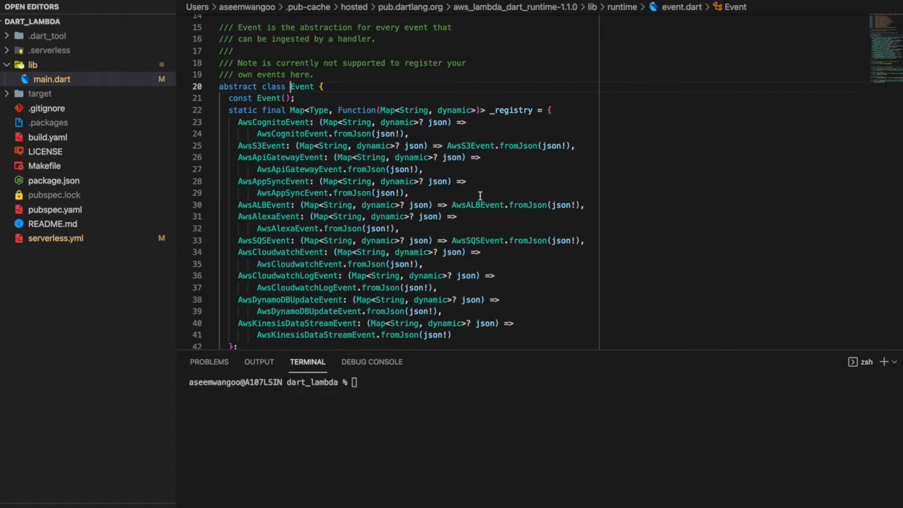
mouse_move(580, 302)
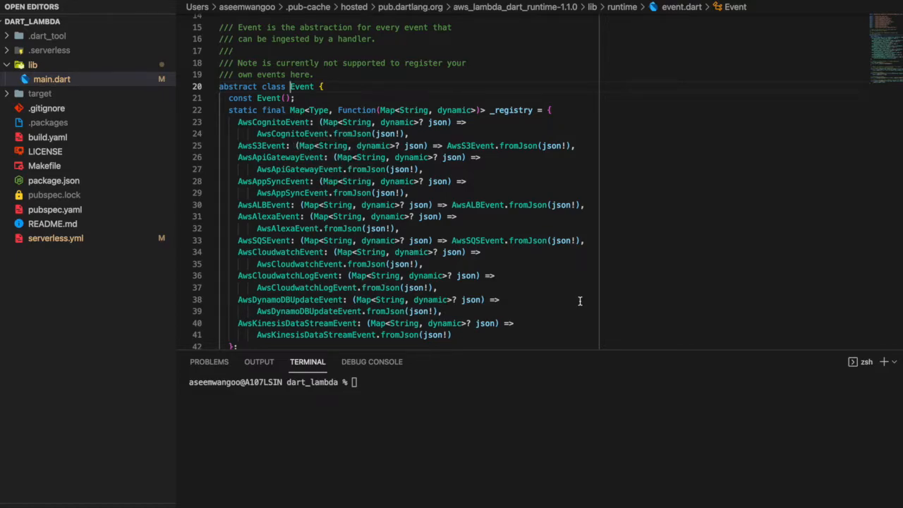
scroll("down", 3)
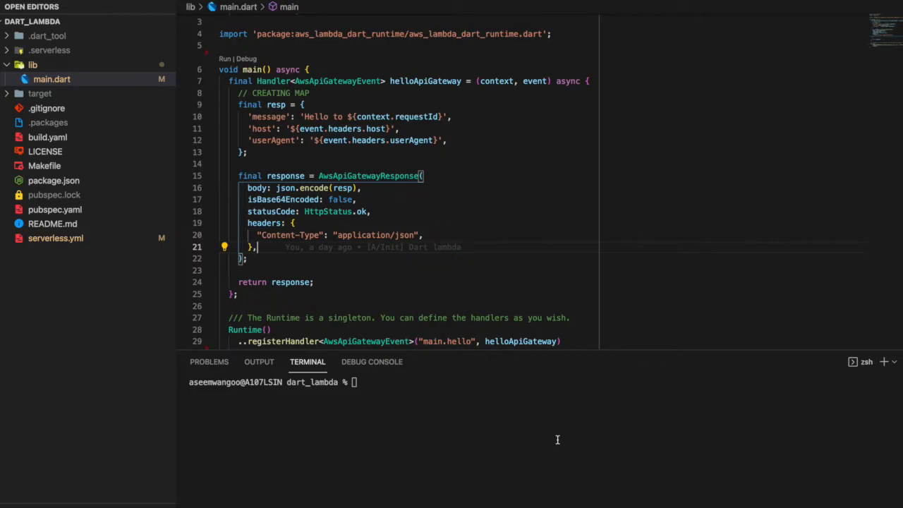
Review the AwsApiGatewayResponse block in main.dart and fold the handler body again.
left_click(212, 113)
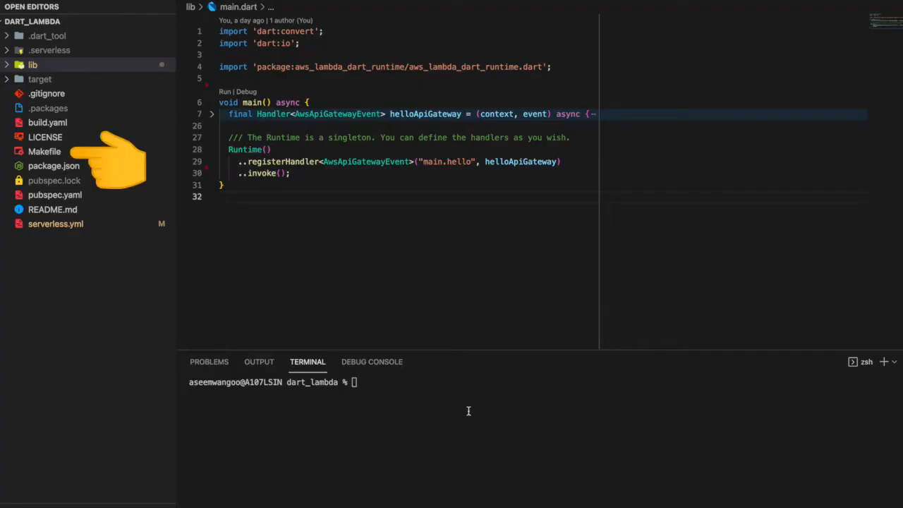
Run make deploy in the terminal to deploy the hello Lambda service.
left_click(45, 151)
type("make deploy")
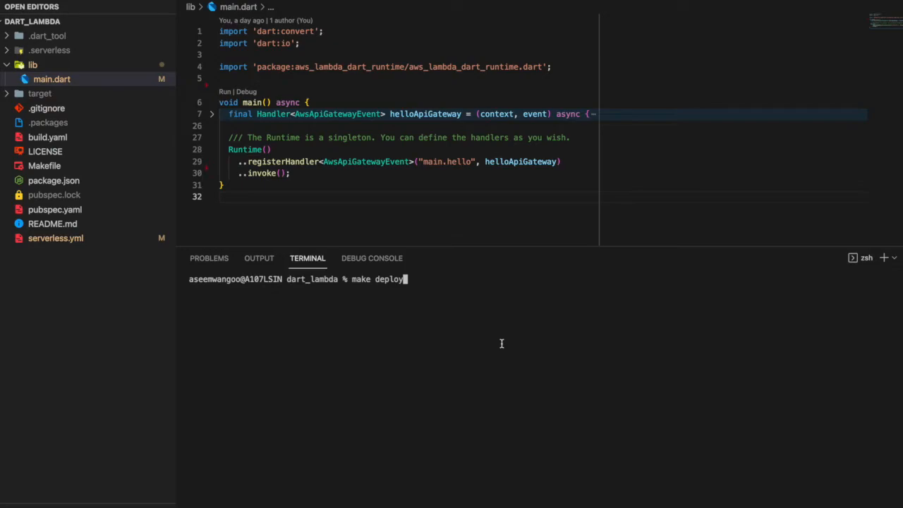
key("Return")
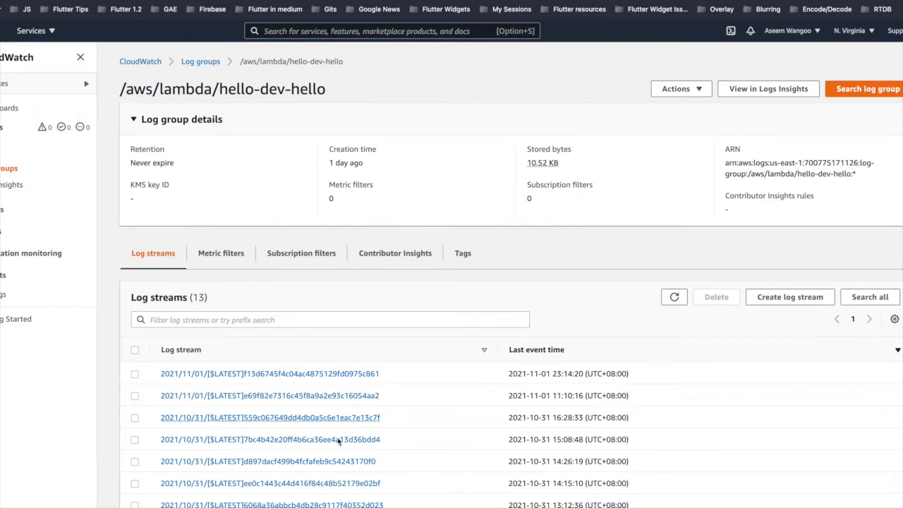
View the most recent hello-dev-hello log stream with its START, END and REPORT events.
left_click(268, 373)
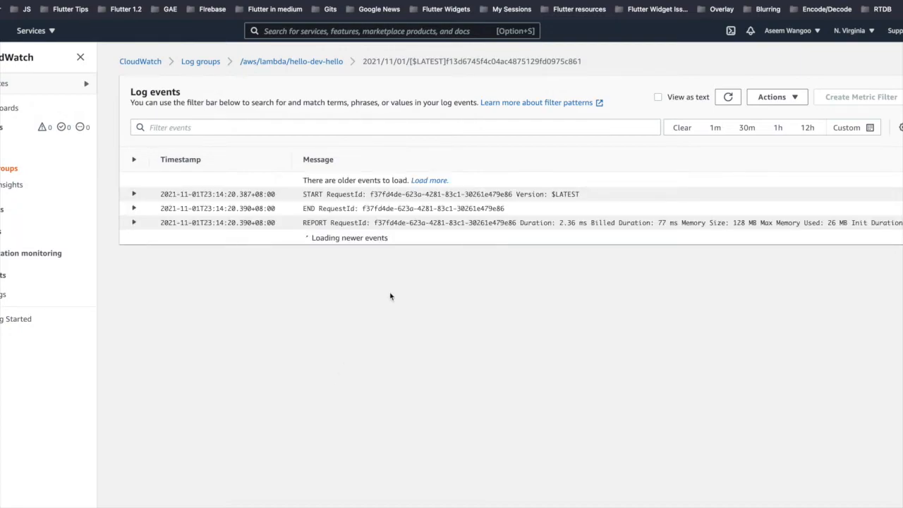
mouse_move(401, 287)
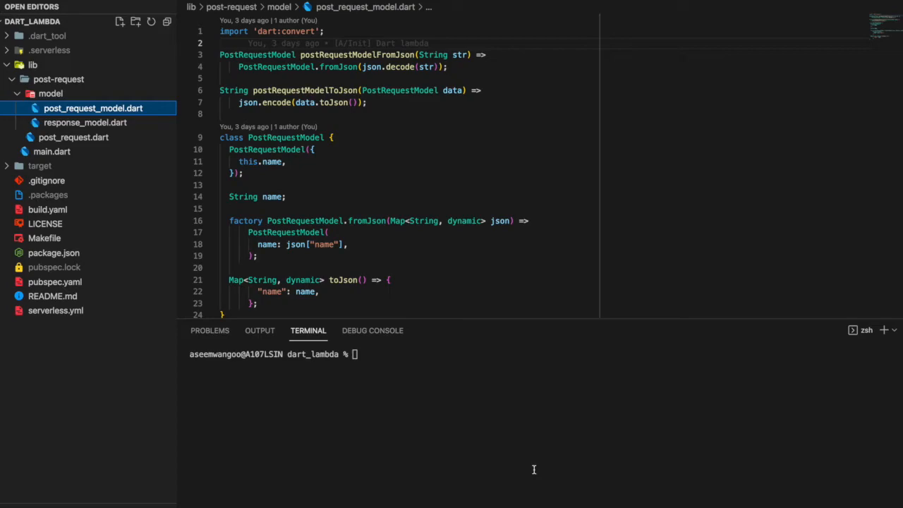
Review the response model, postApiGateway handler, serverless.yml postRequest entry and main.dart.
left_click(85, 121)
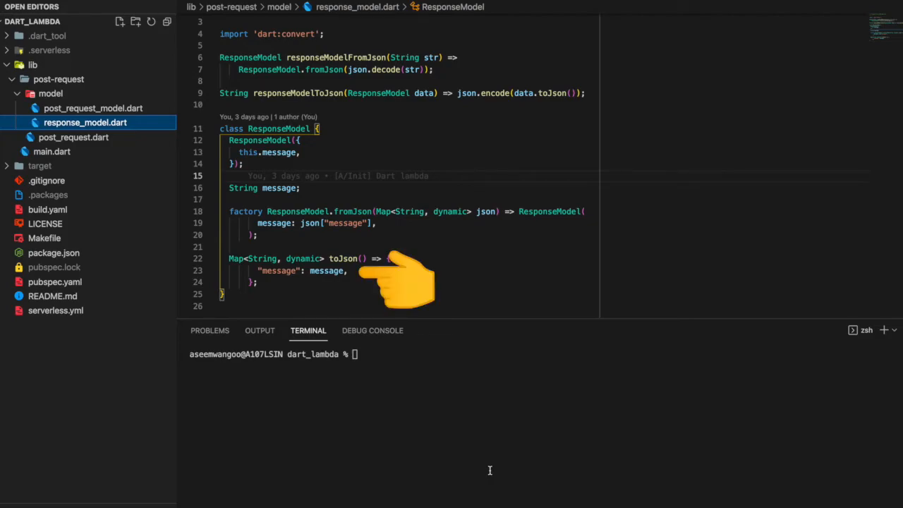
left_click(74, 137)
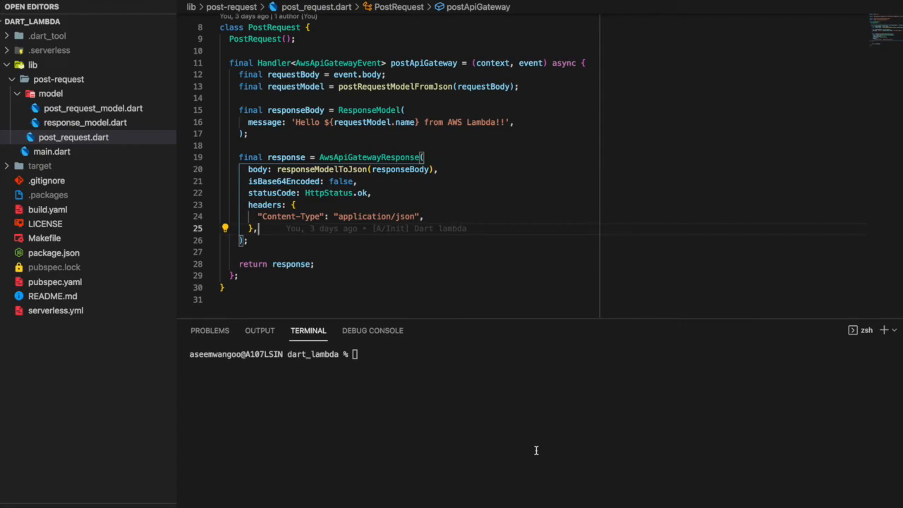
mouse_move(524, 440)
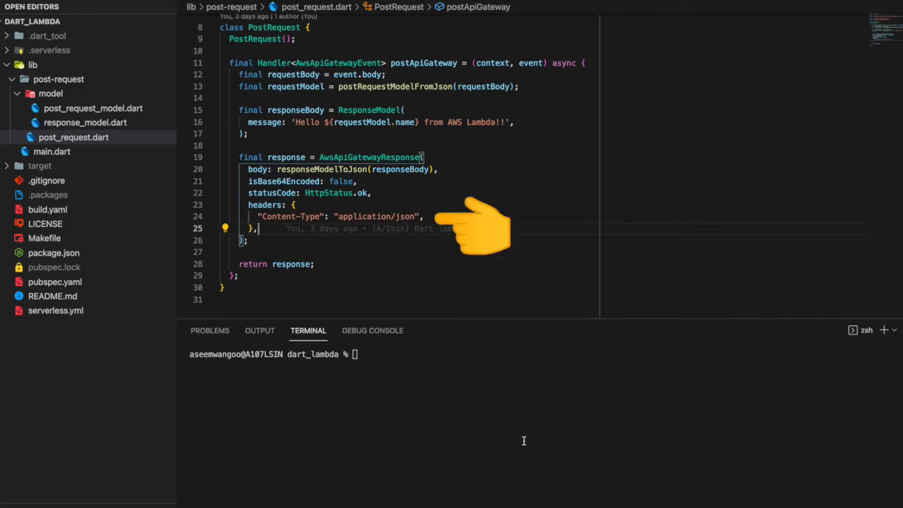
left_click(51, 151)
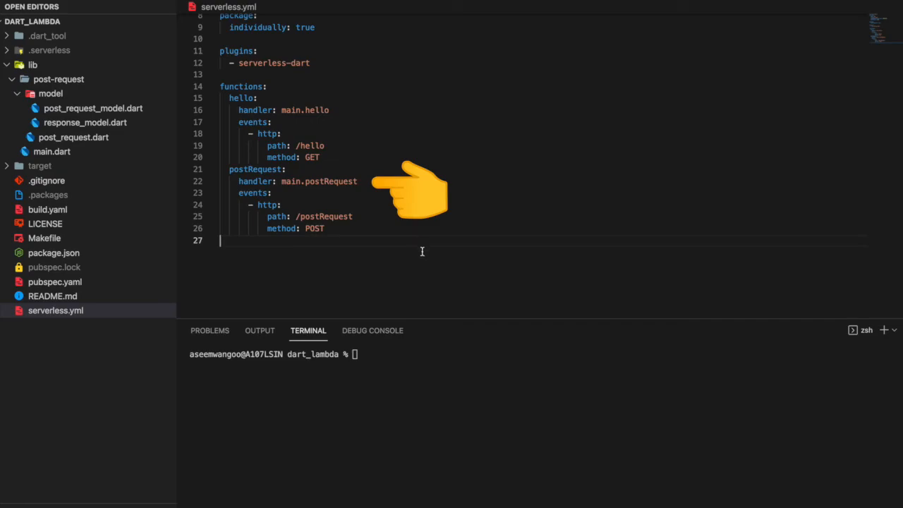
left_click(51, 151)
type("make deploy")
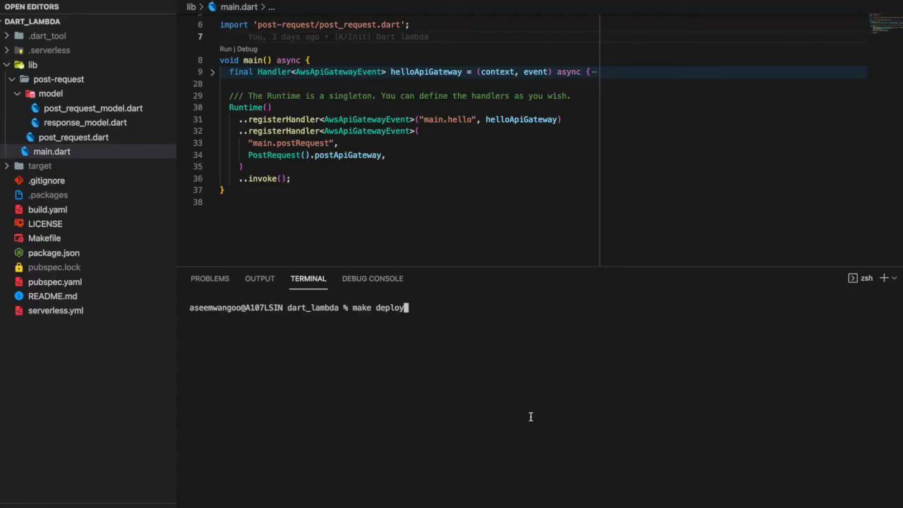
Redeploy with make deploy and send a curl POST to the dev/postRequest URL.
key("Return")
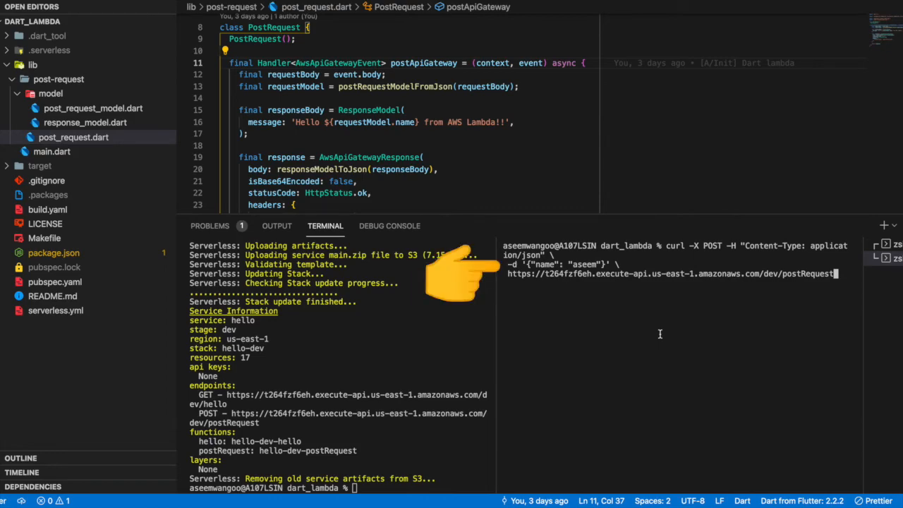
key("Return")
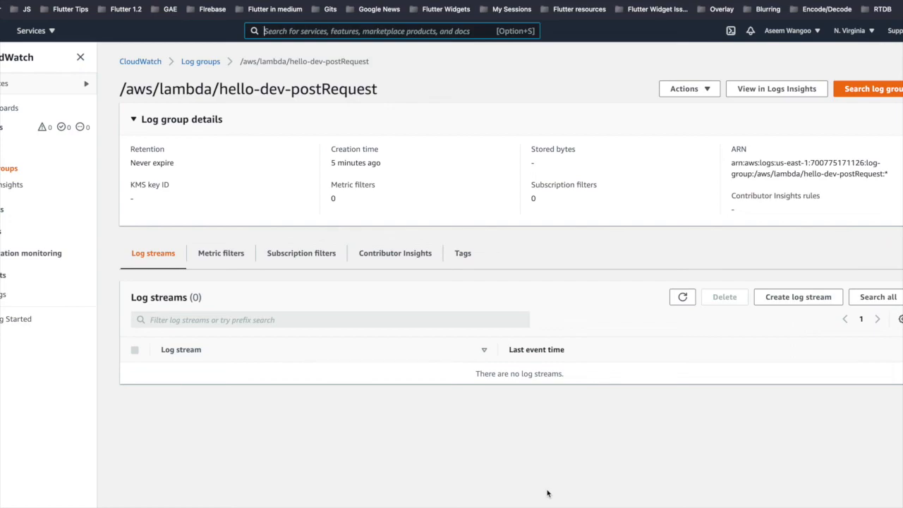
Refresh hello-dev-postRequest streams and view the newest stream's invocation events, loading older ones.
left_click(684, 296)
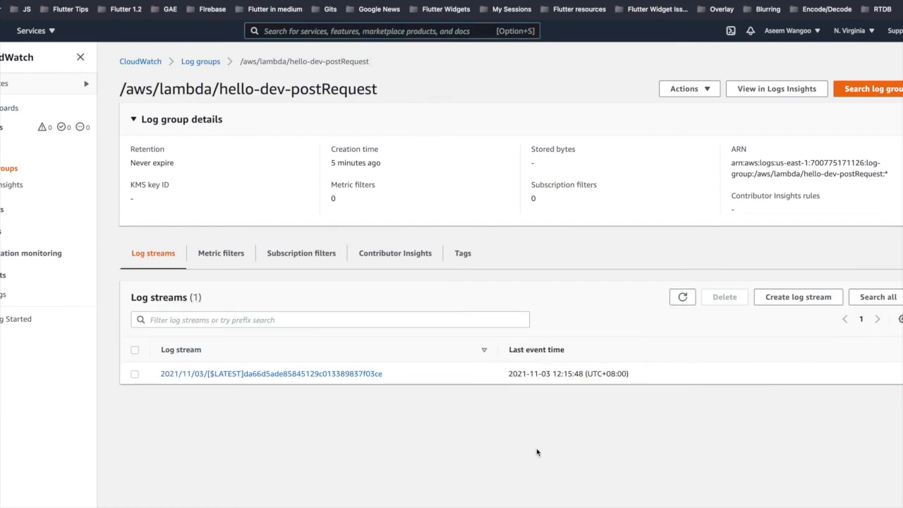
left_click(271, 372)
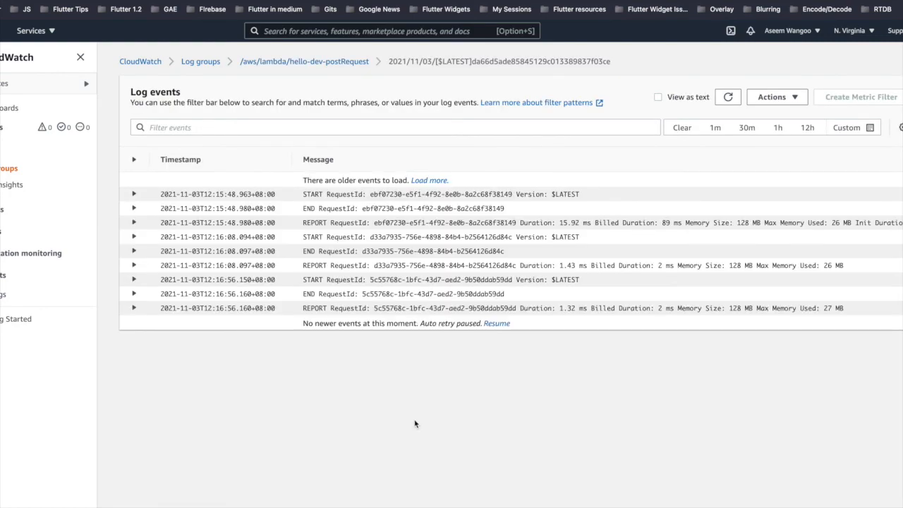
left_click(429, 180)
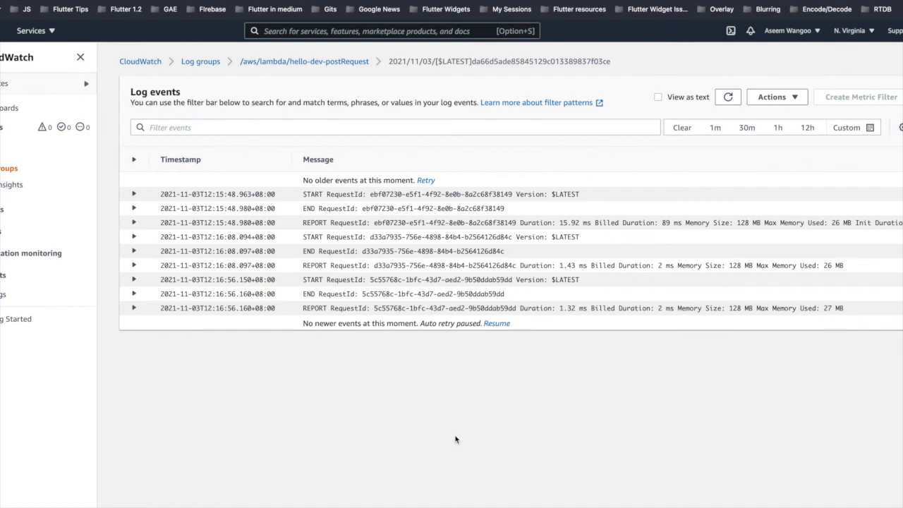